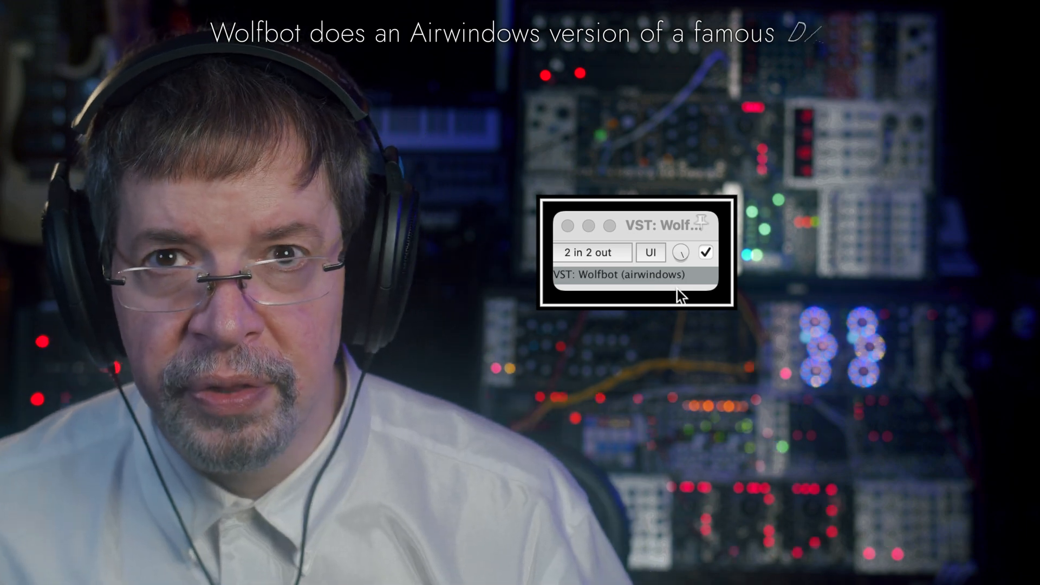
Bypass Wolfbot so the music plays dry.
left_click(706, 252)
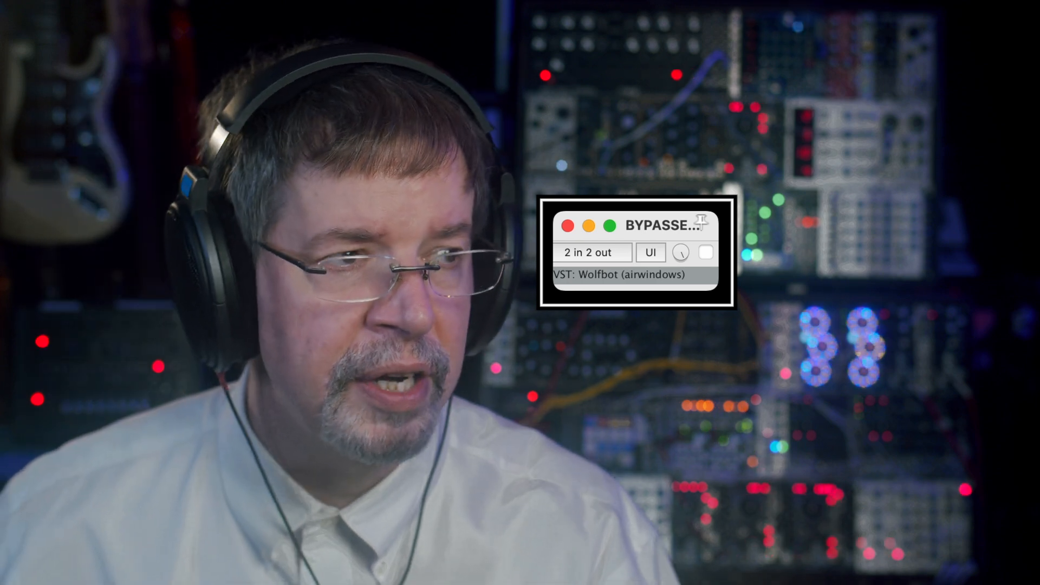
left_click(705, 252)
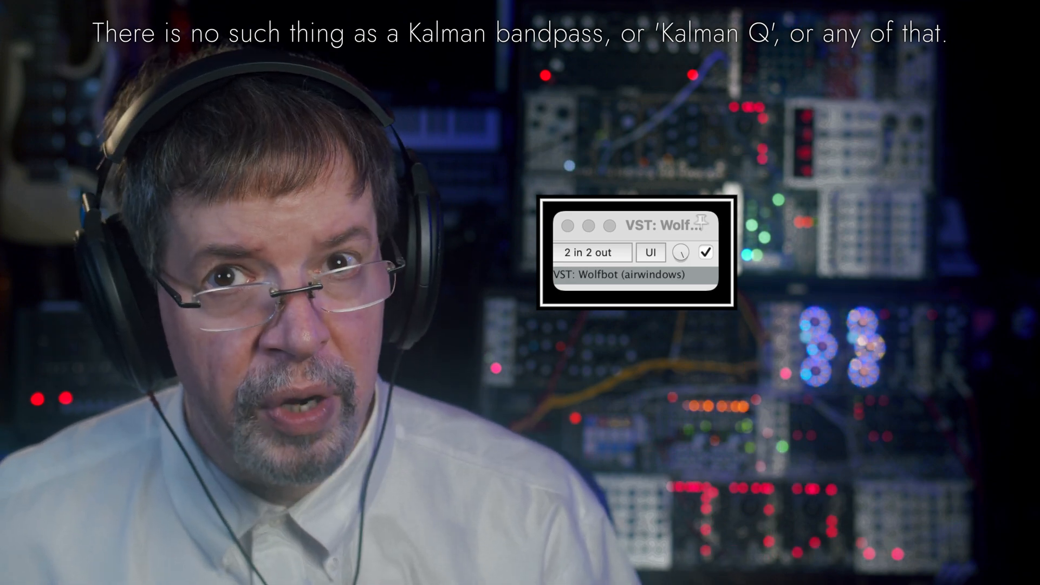
left_click(705, 252)
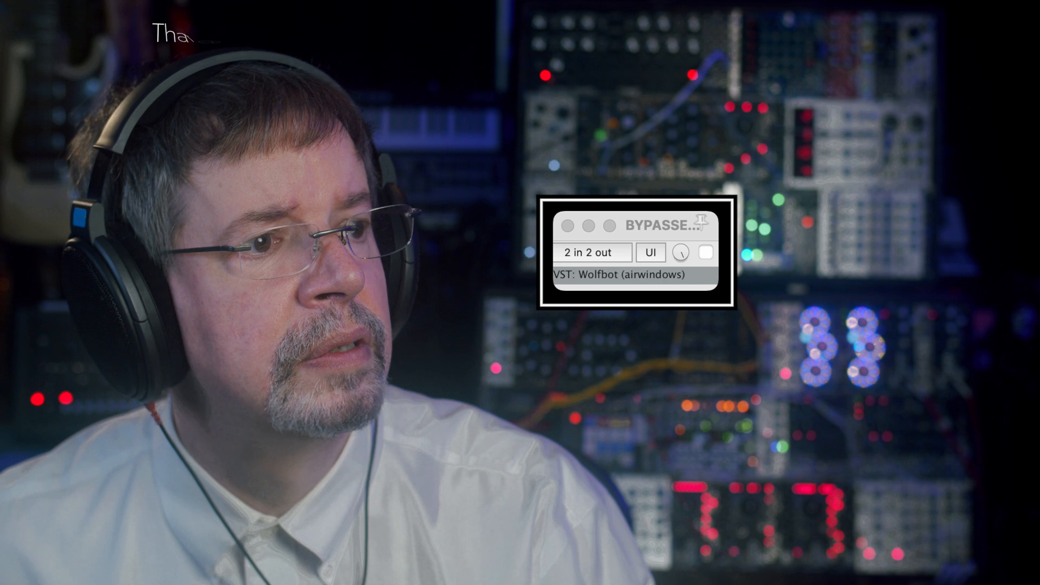
Re-enable Wolfbot to hear the processed audio again.
left_click(706, 253)
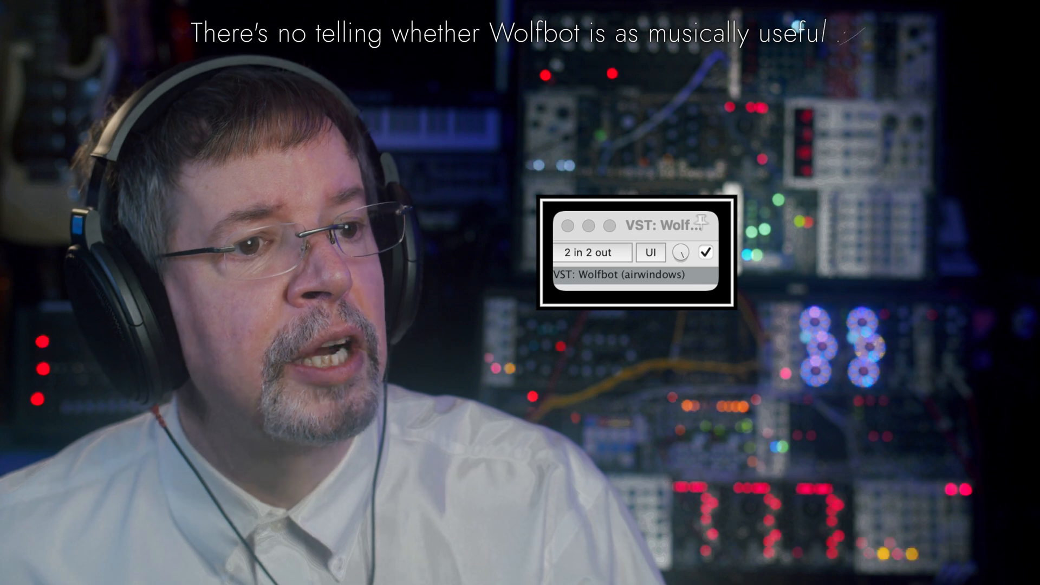
Compare Wolfbot off, on, and off again, leaving it bypassed.
left_click(708, 252)
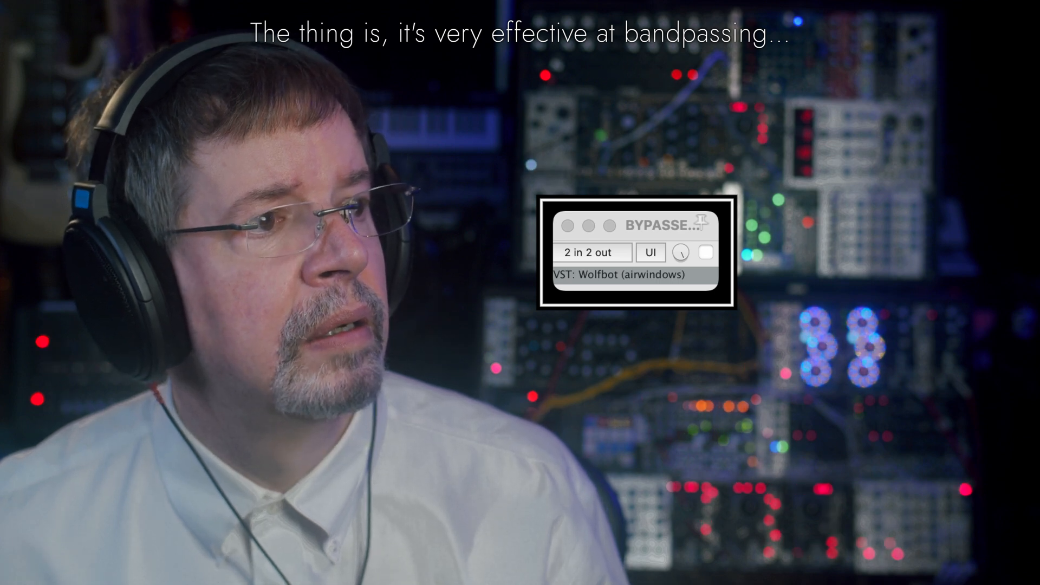
left_click(705, 253)
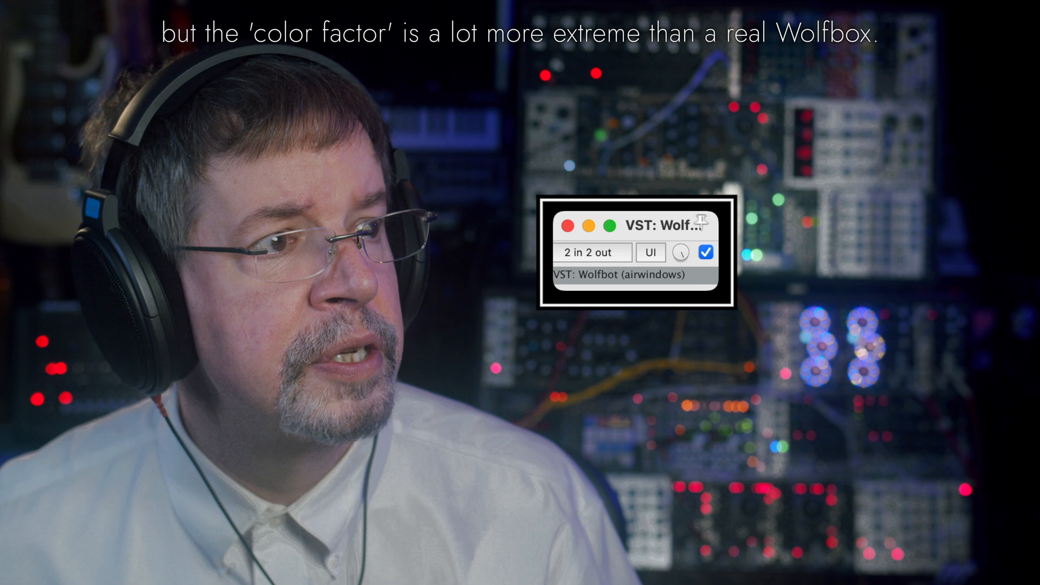
left_click(706, 252)
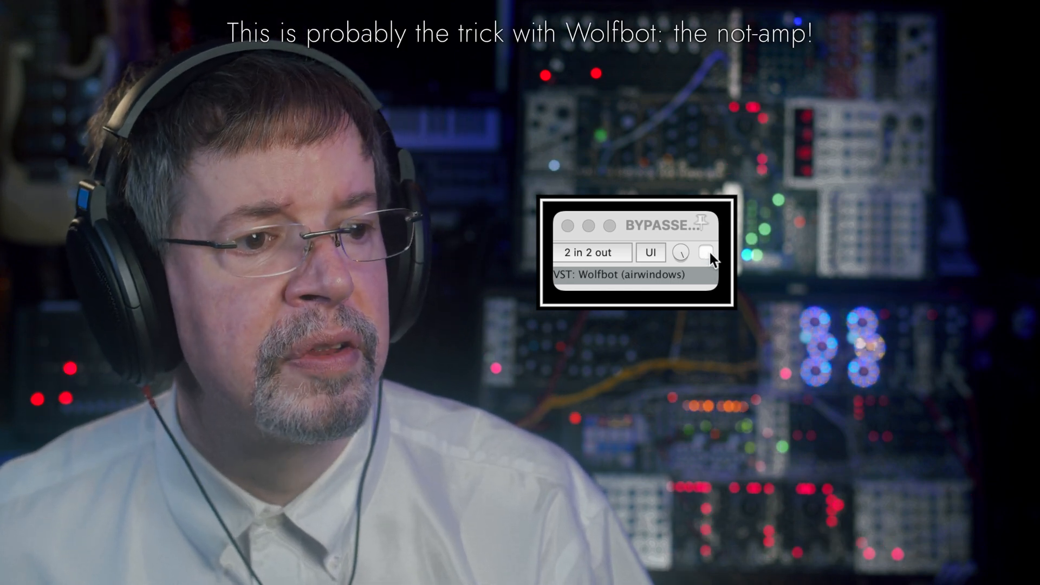
Switch Wolfbot back on for comparison with the dry sound.
left_click(705, 252)
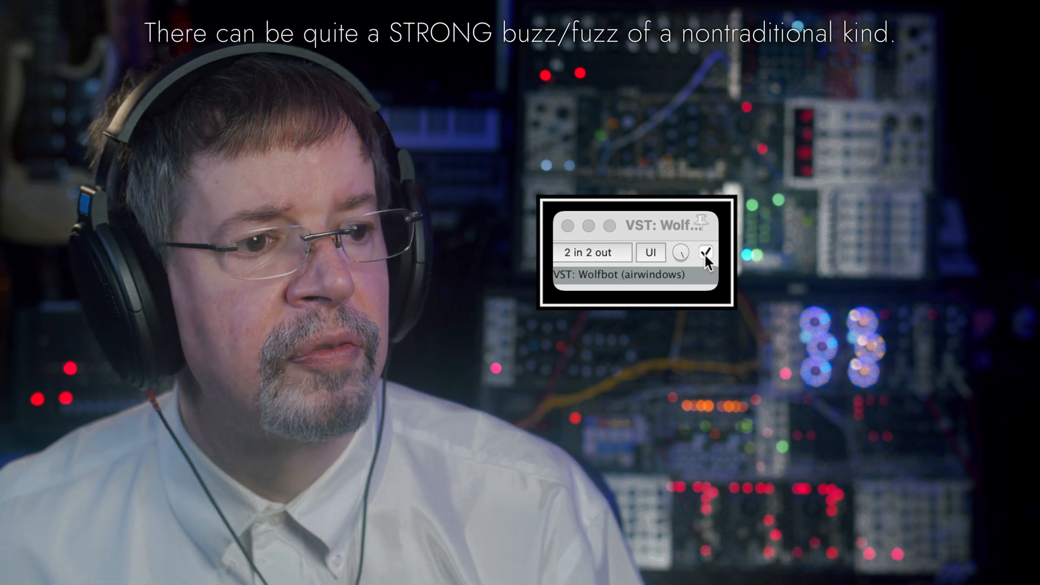
left_click(708, 252)
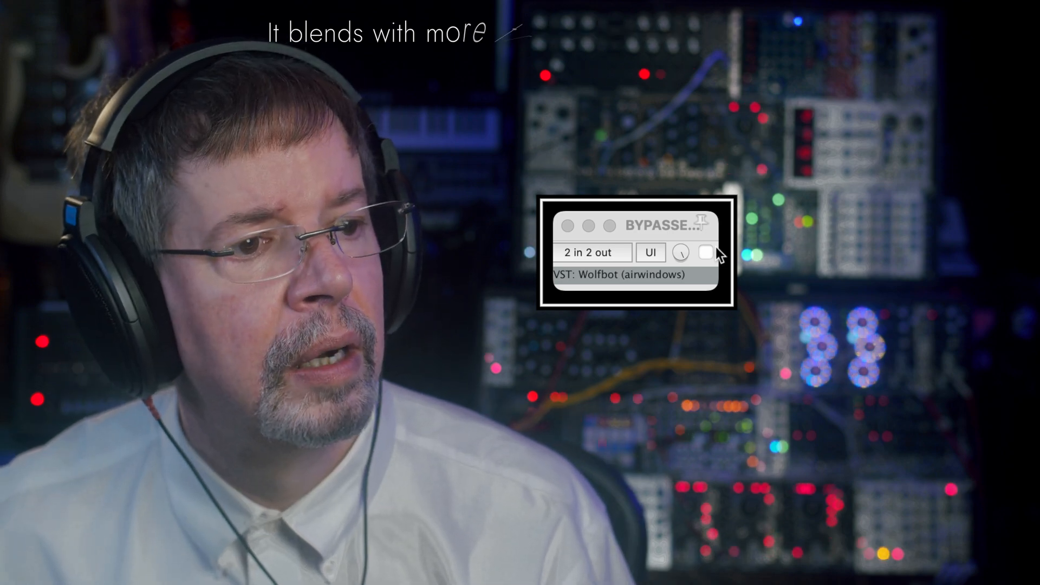
left_click(705, 252)
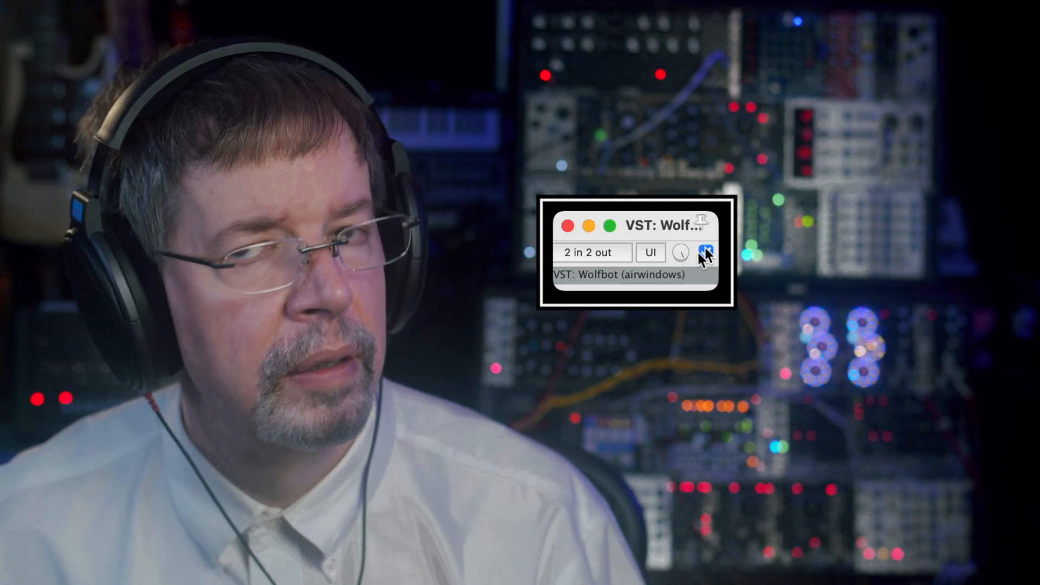
Enable Wolfbot for a stretch, then bypass it again for comparison.
left_click(704, 252)
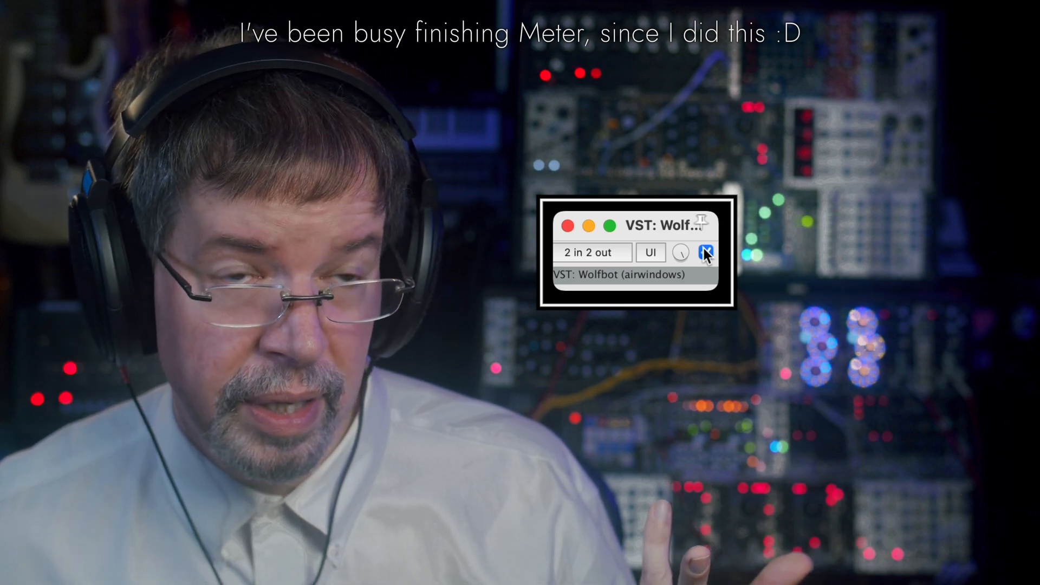
left_click(706, 253)
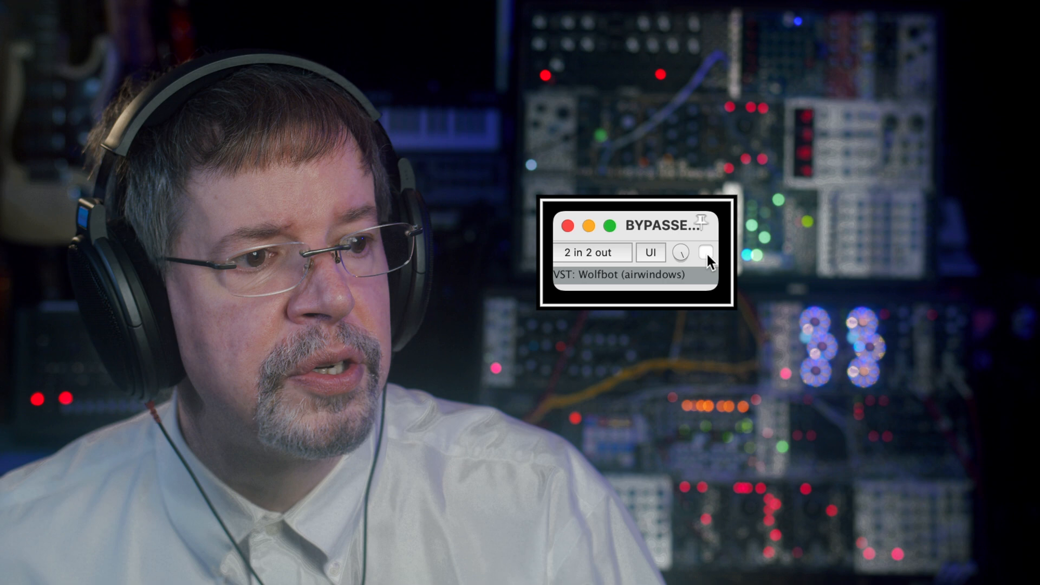
Re-enable Wolfbot, briefly bypass it, and leave it active.
left_click(706, 253)
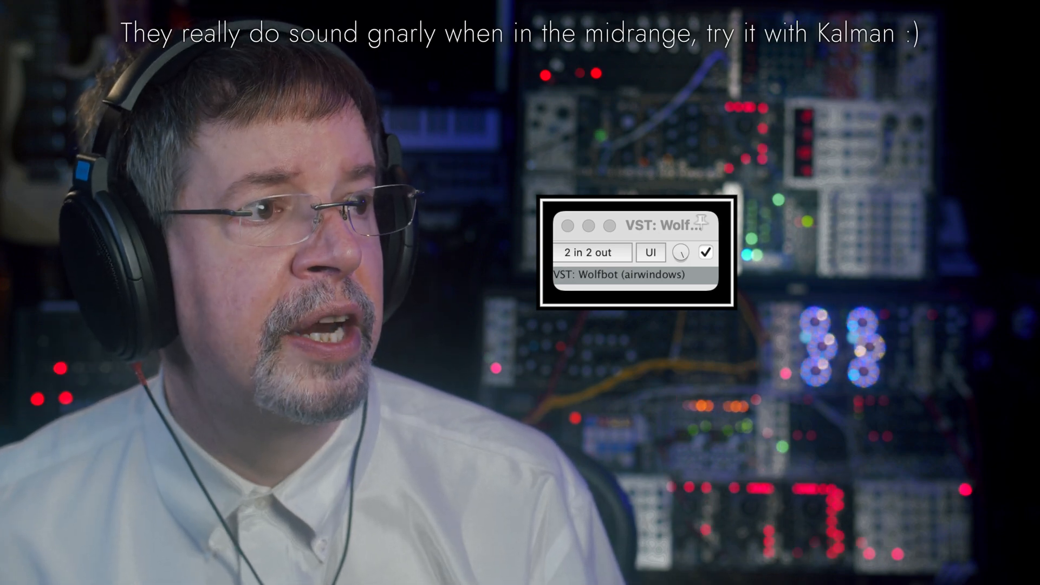
left_click(705, 253)
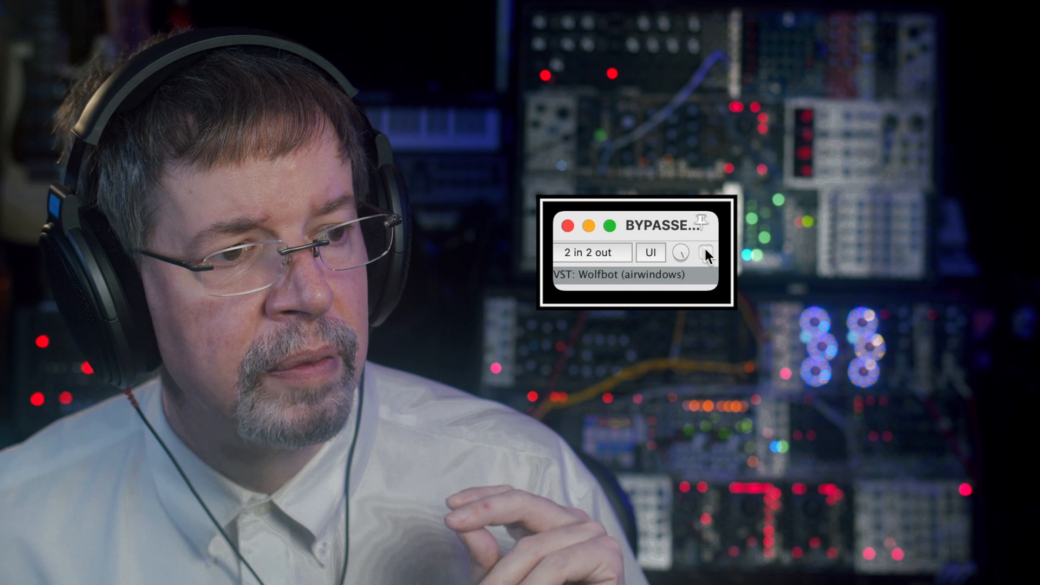
left_click(706, 253)
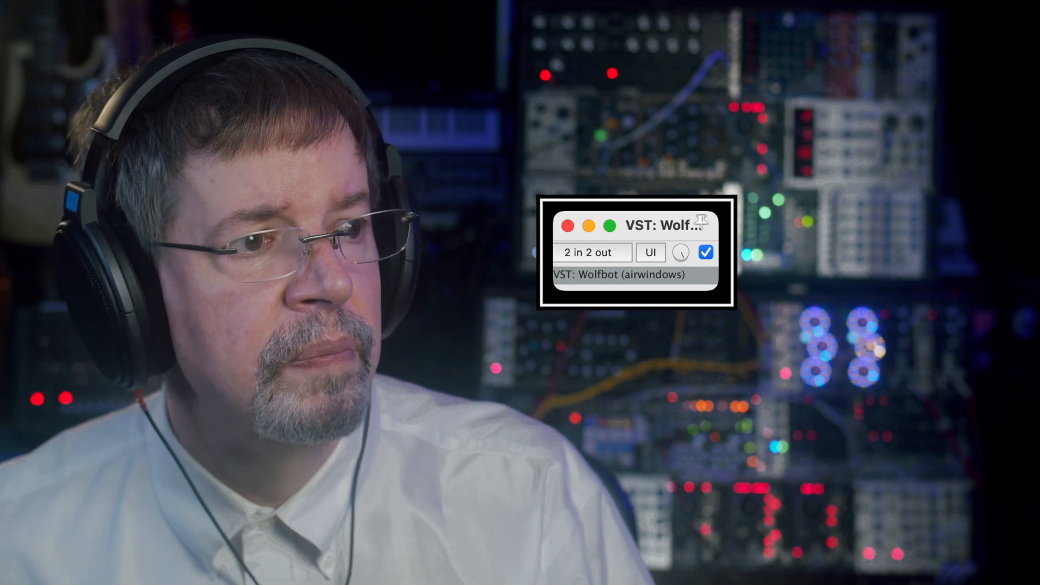